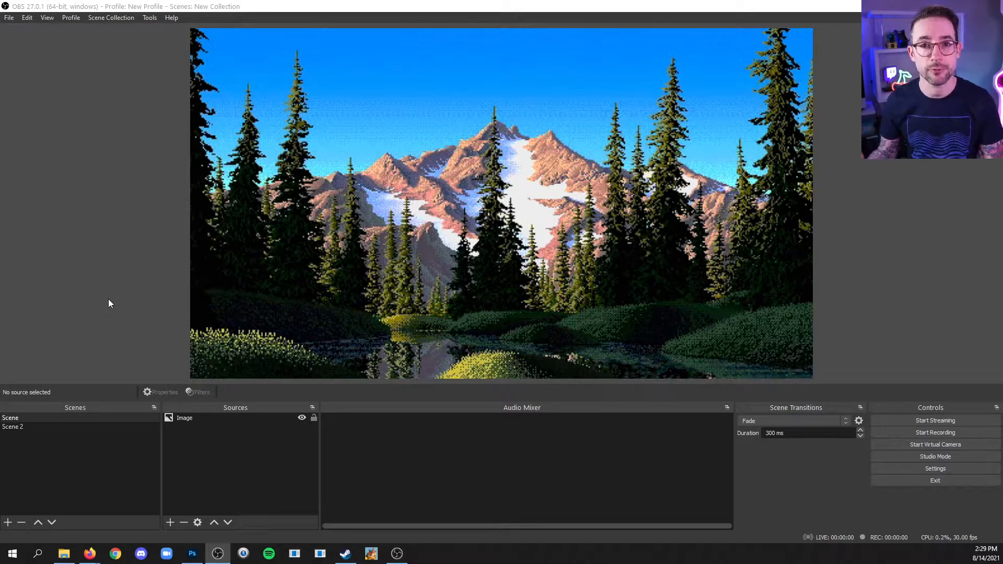
mouse_move(118, 299)
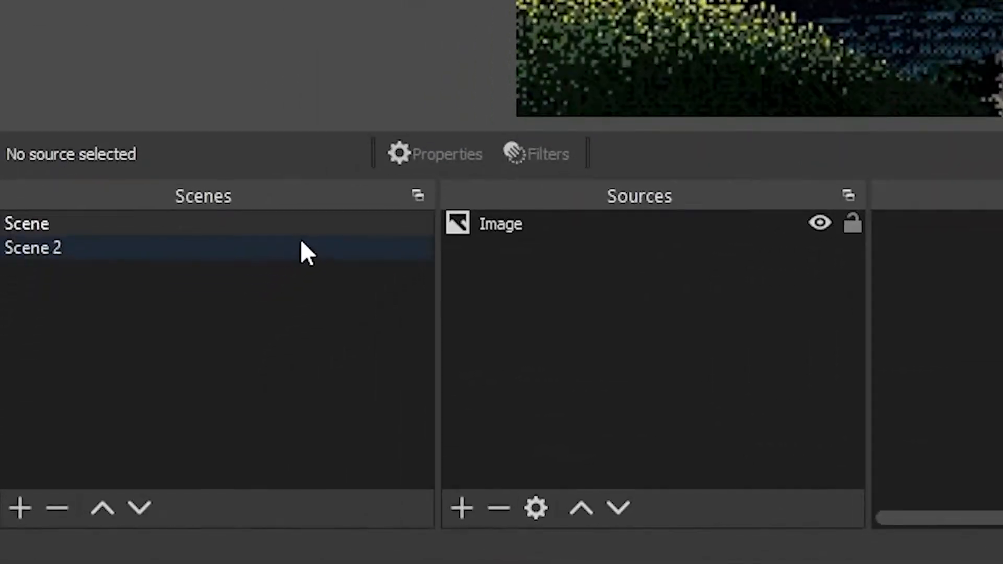
mouse_move(125, 259)
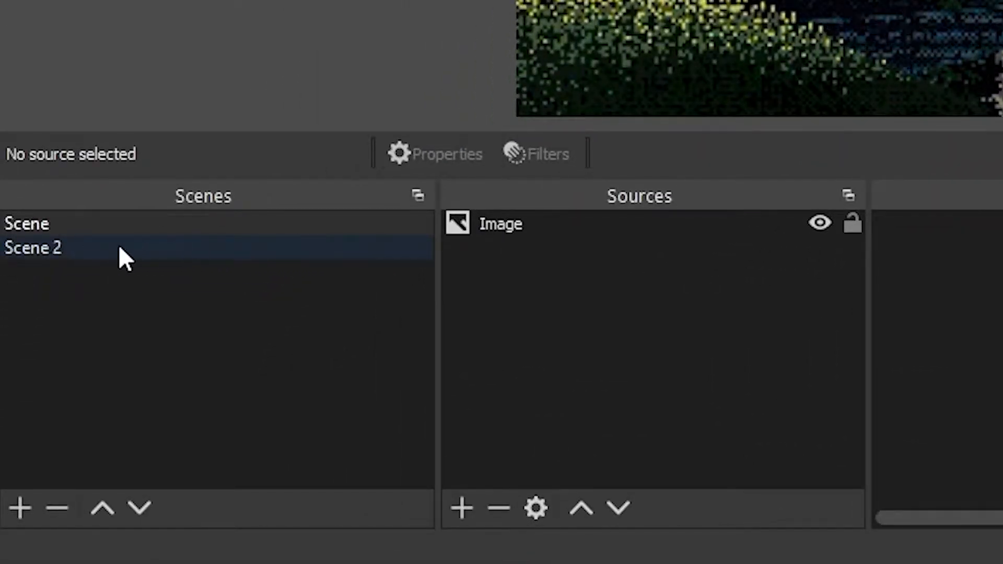
mouse_move(232, 265)
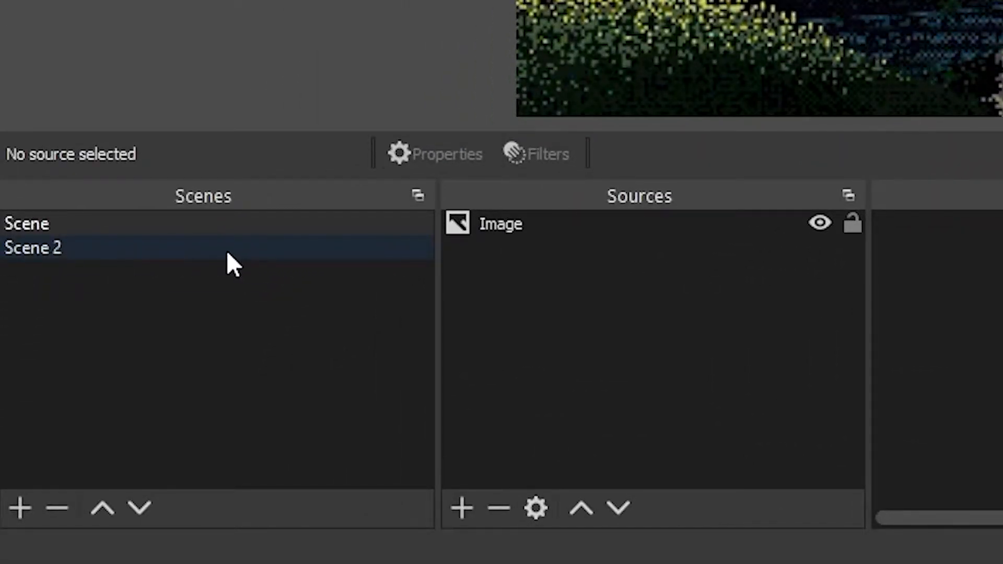
mouse_move(249, 262)
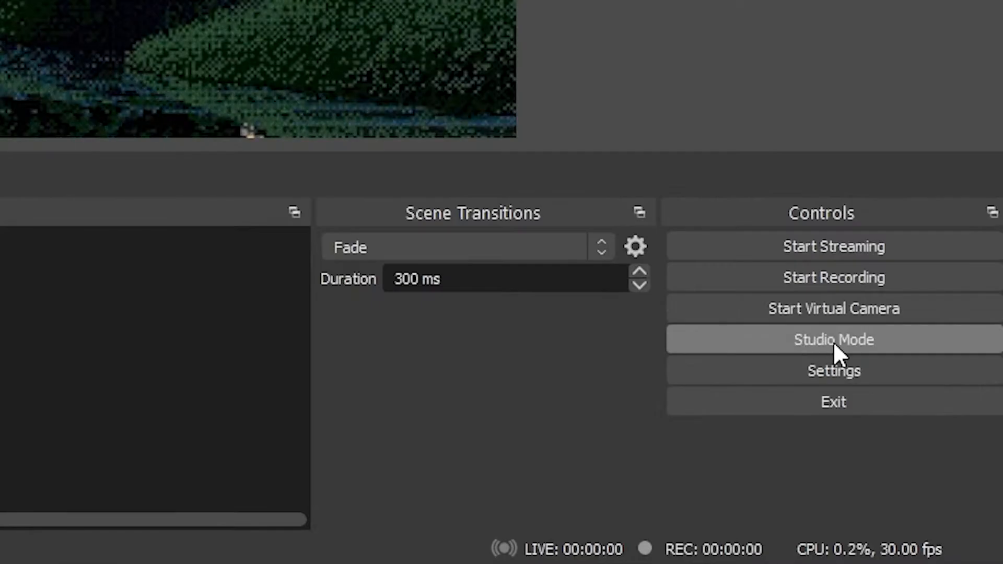
Turn on Studio Mode so the forest scene previews beside the live mountain scene.
left_click(832, 339)
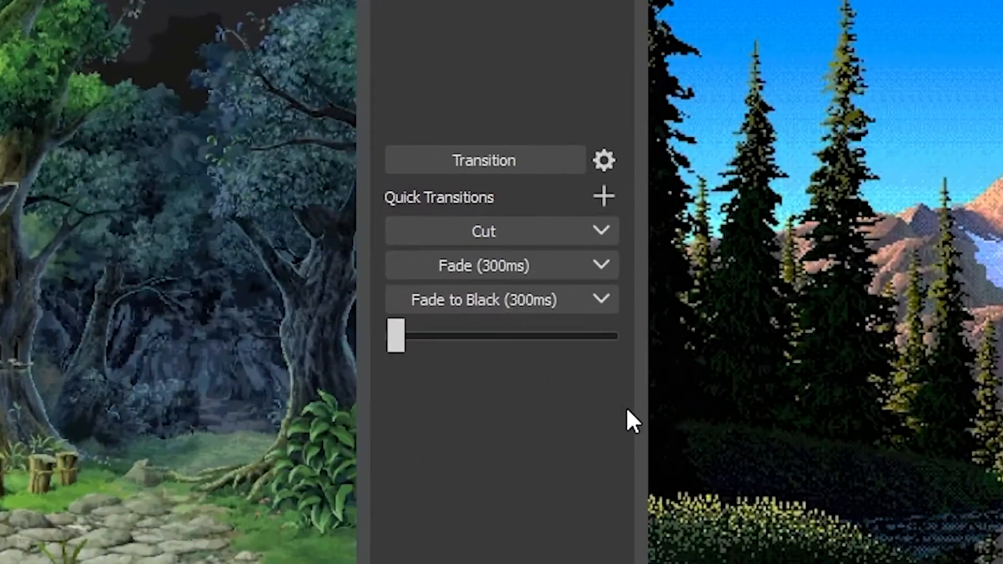
mouse_move(401, 381)
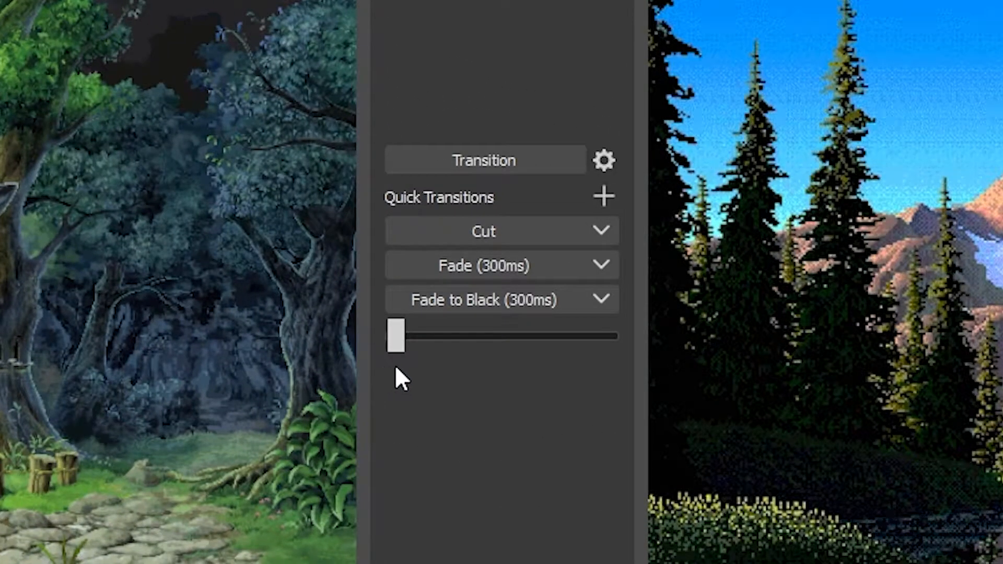
mouse_move(403, 393)
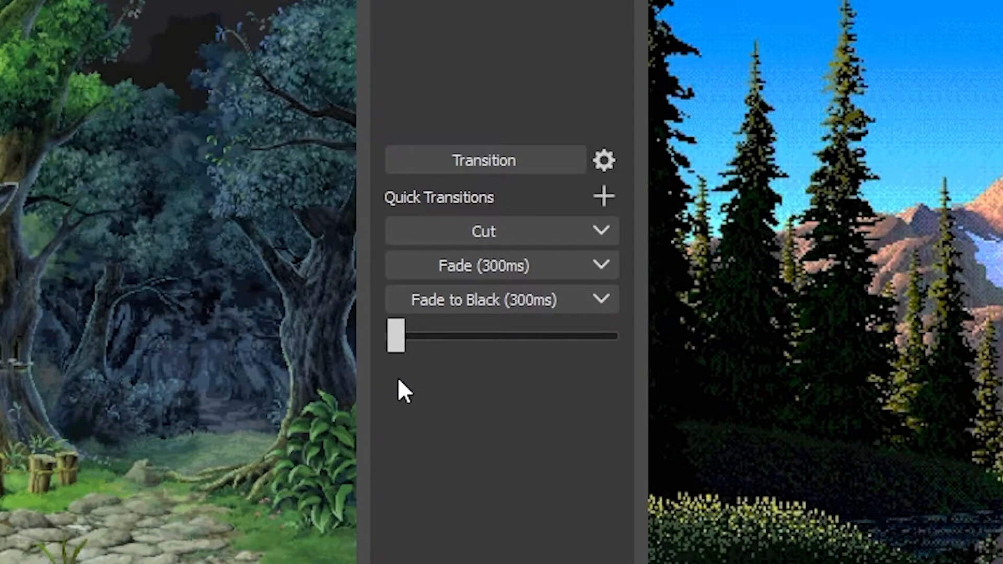
mouse_move(526, 273)
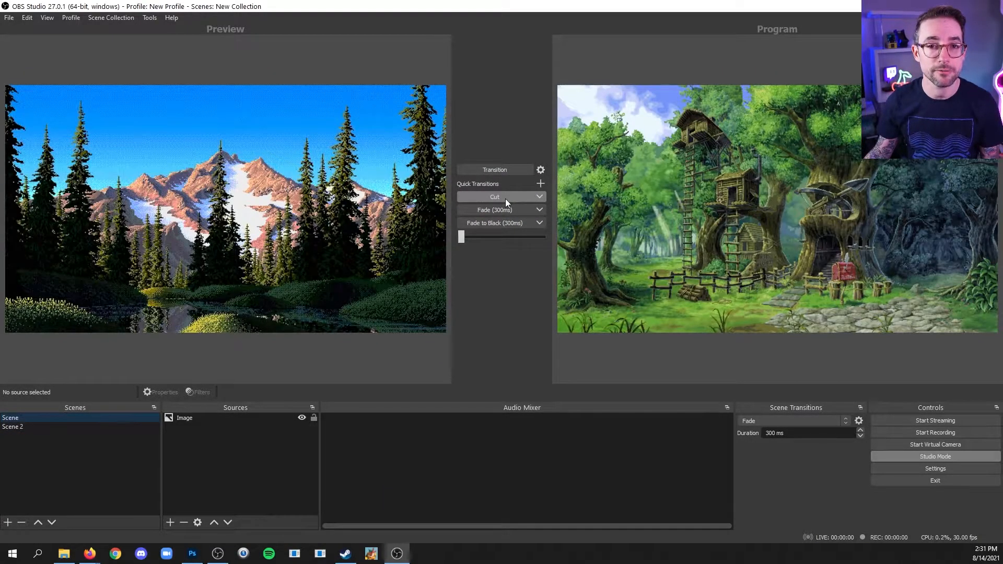
mouse_move(501, 209)
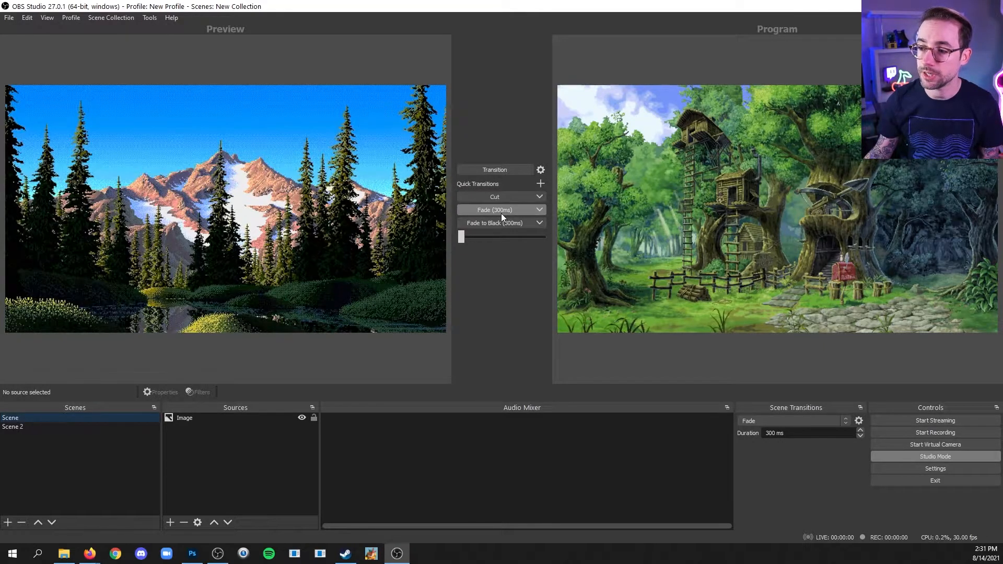
Send the previewed scene live with the 300 ms quick Fade, then raise its duration to 1000 ms.
left_click(13, 427)
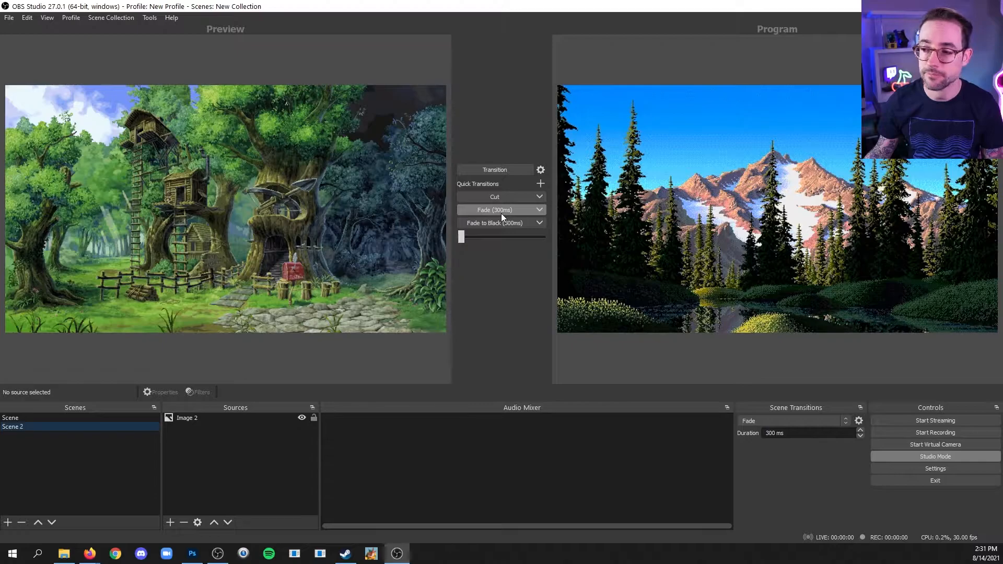
mouse_move(541, 215)
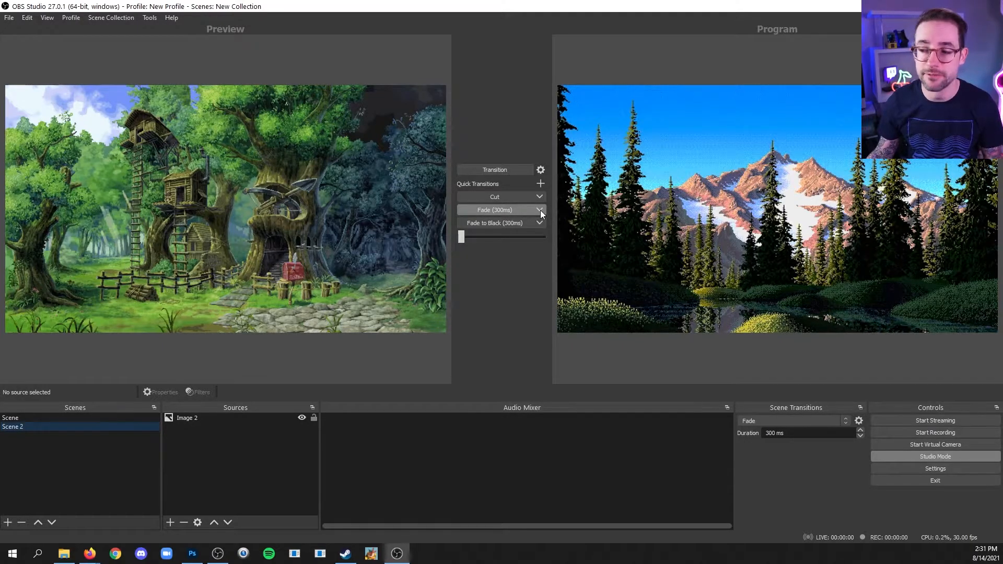
left_click(539, 210)
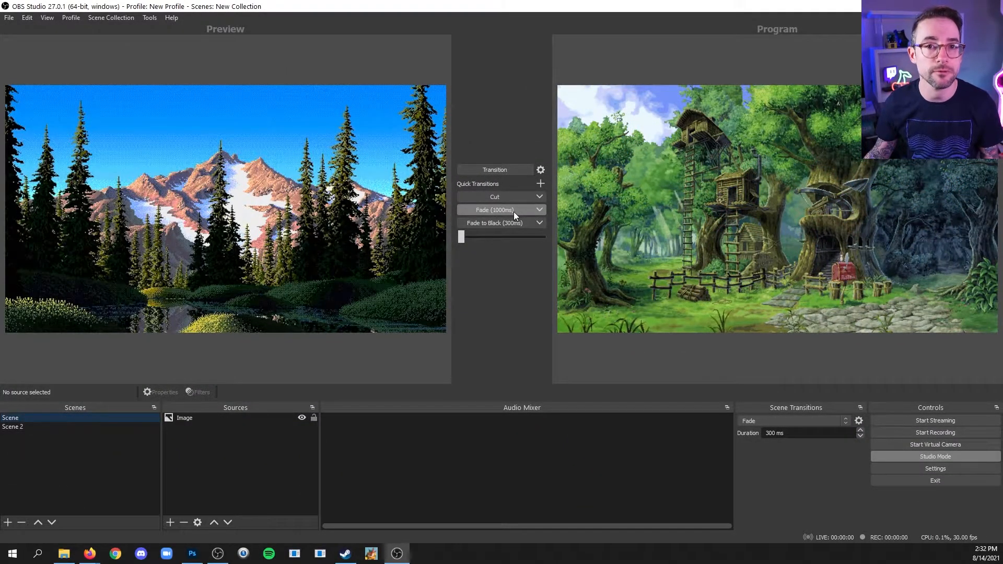
mouse_move(463, 151)
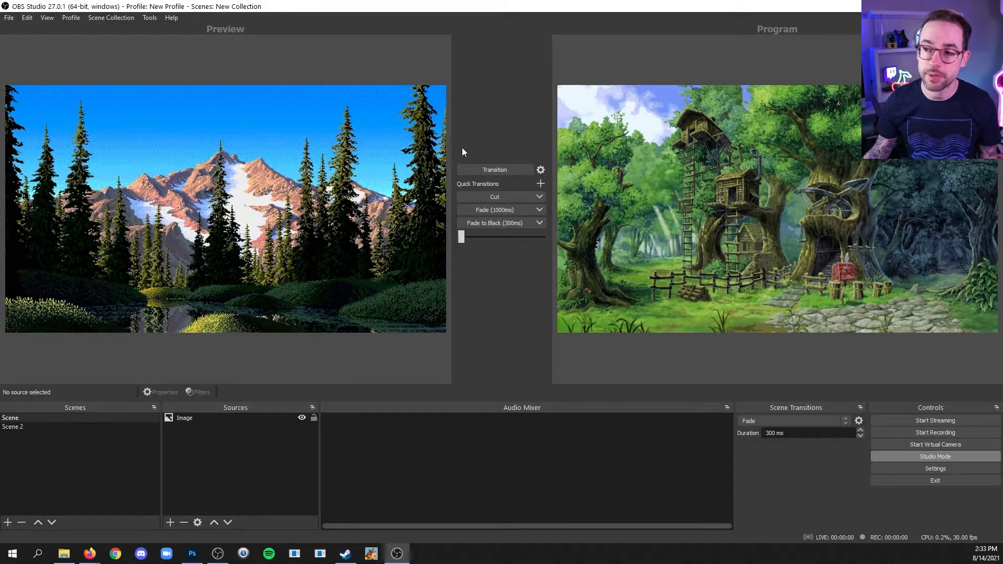
mouse_move(504, 182)
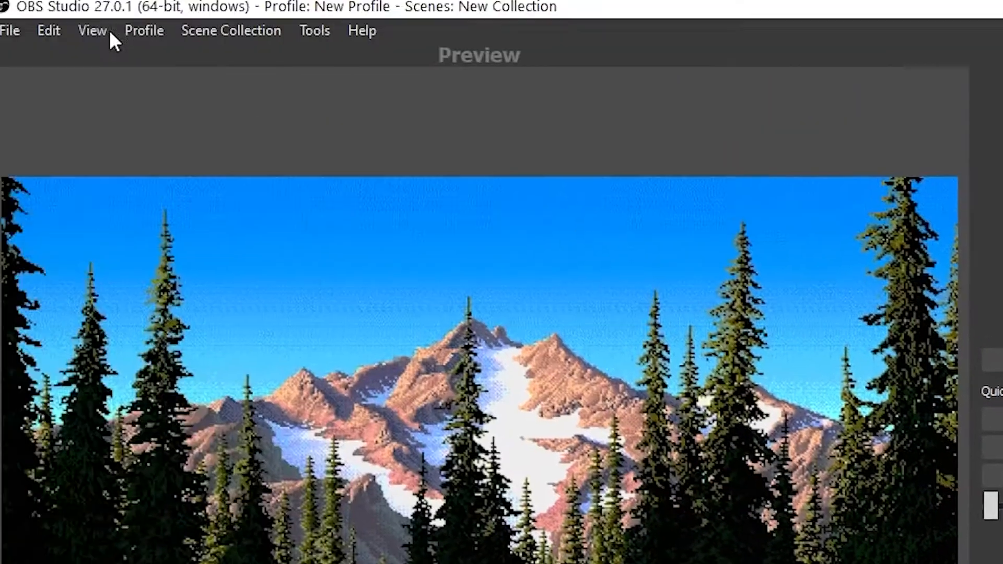
Adjust the interface layout options, then fade the previewed mountain scene live.
left_click(91, 31)
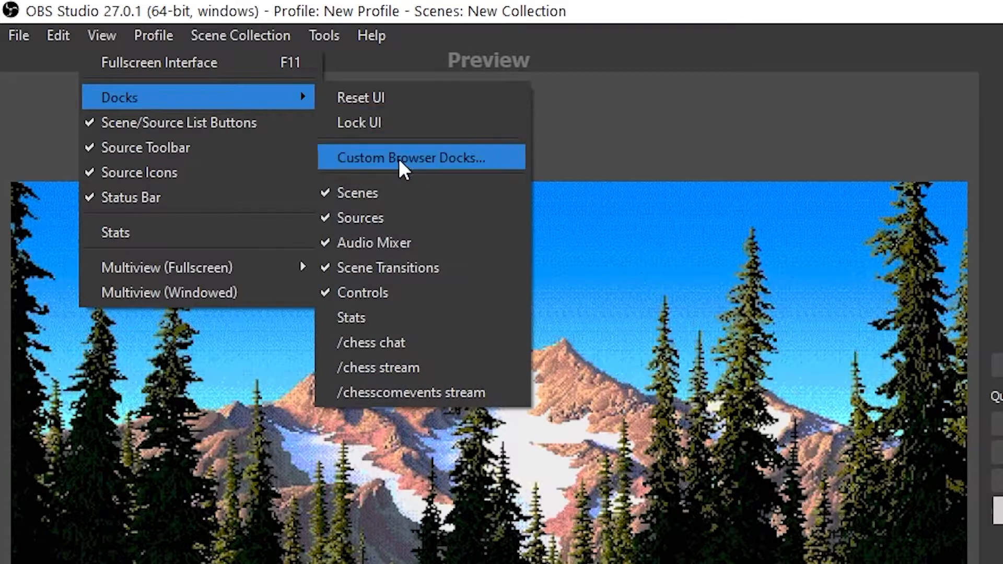
mouse_move(837, 258)
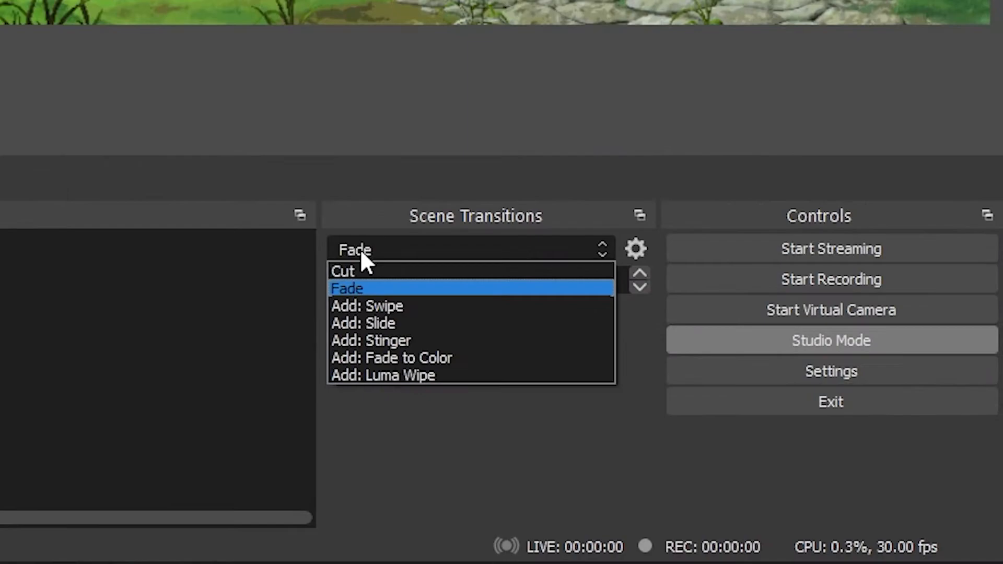
mouse_move(463, 261)
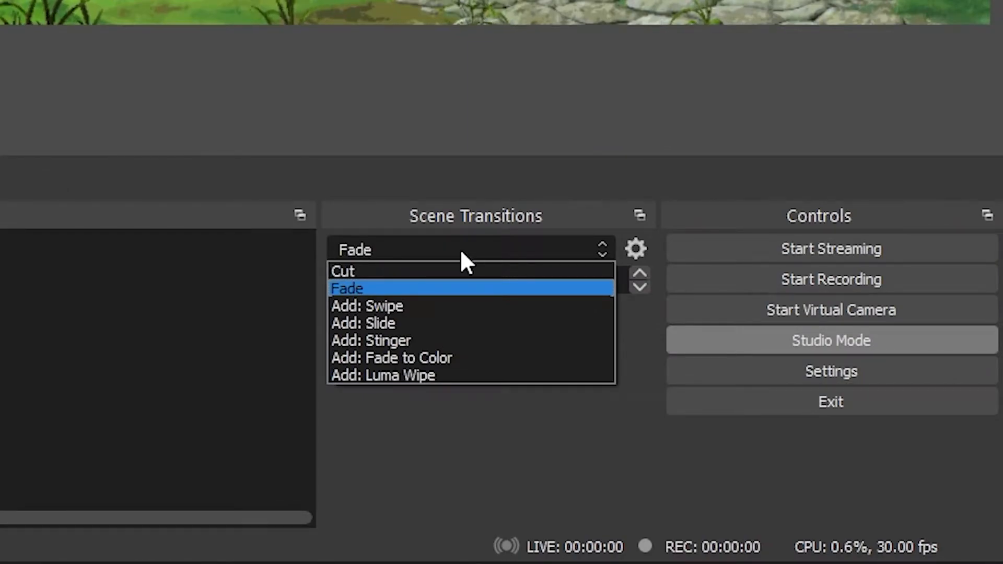
left_click(347, 288)
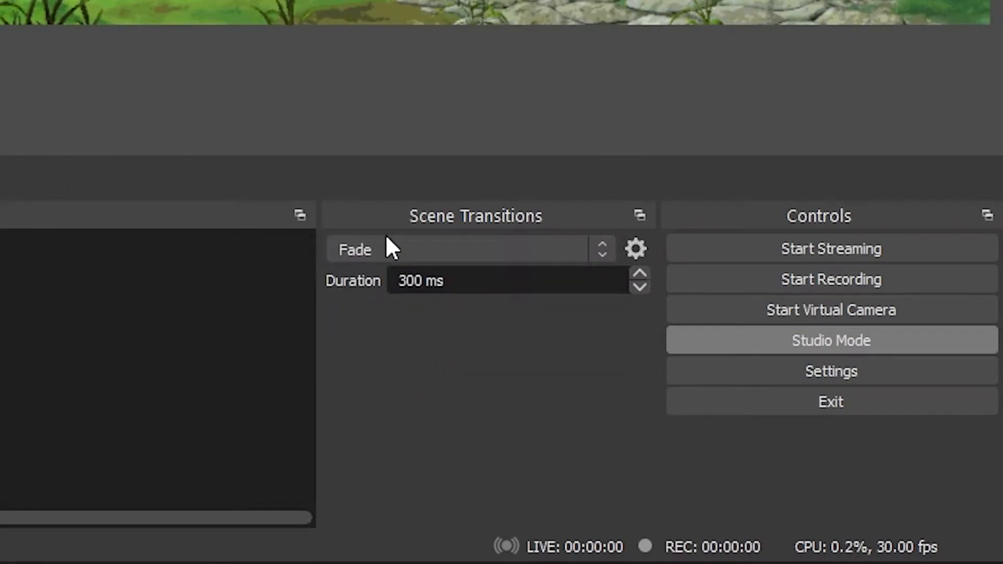
left_click(505, 280)
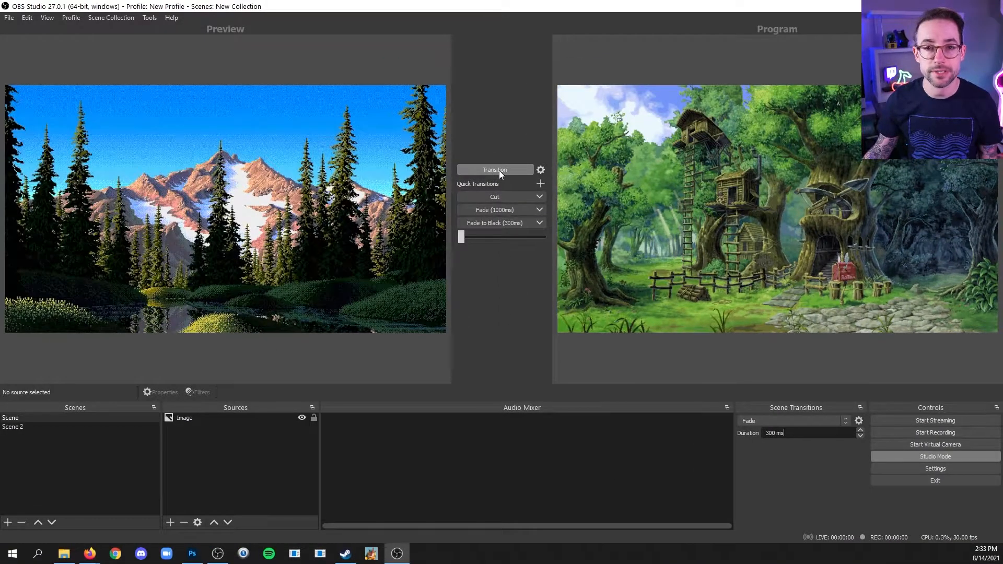
left_click(493, 170)
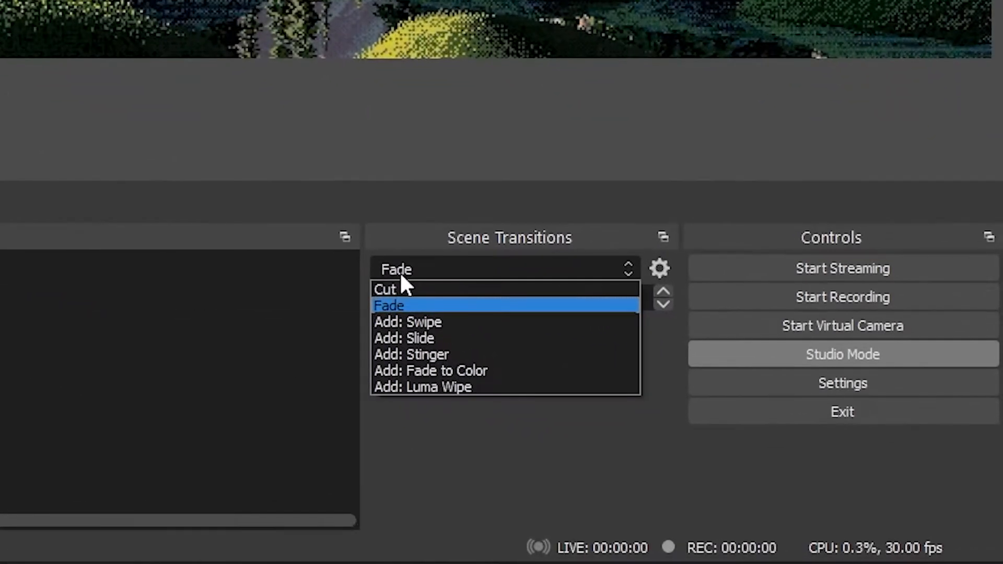
Switch the scene transition to Cut, cut the forest scene live, and select the mountain image to resize.
left_click(384, 289)
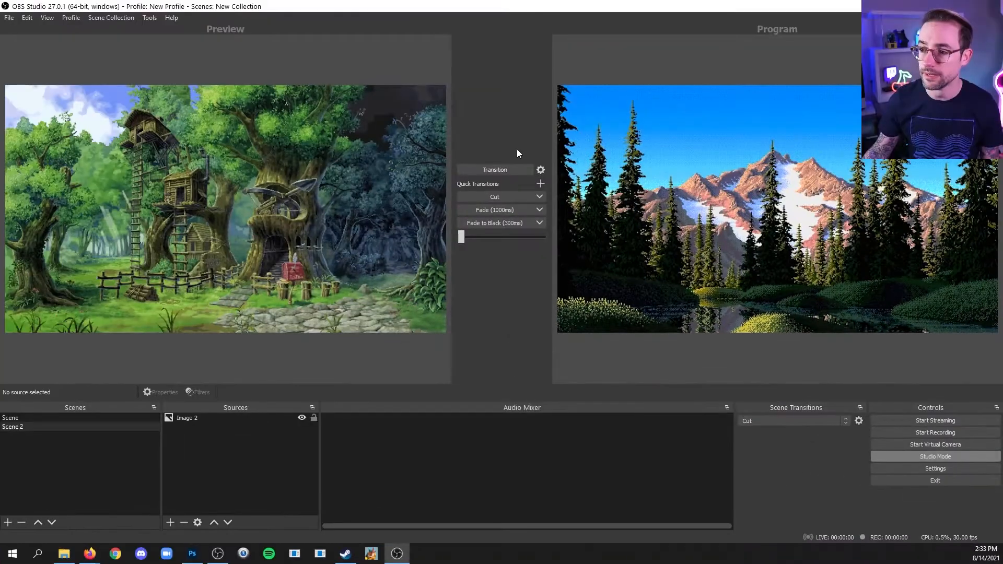
left_click(493, 169)
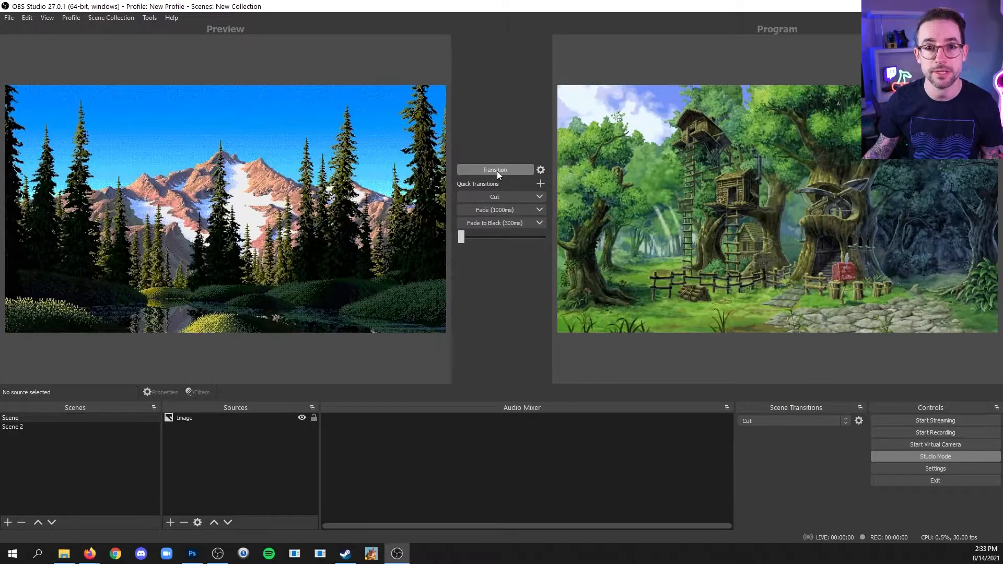
mouse_move(501, 335)
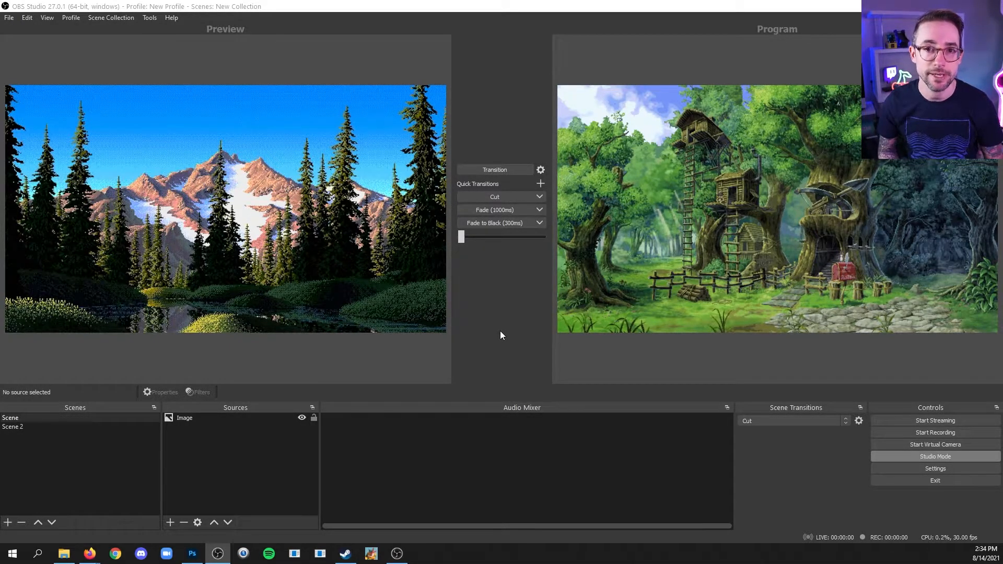
mouse_move(492, 335)
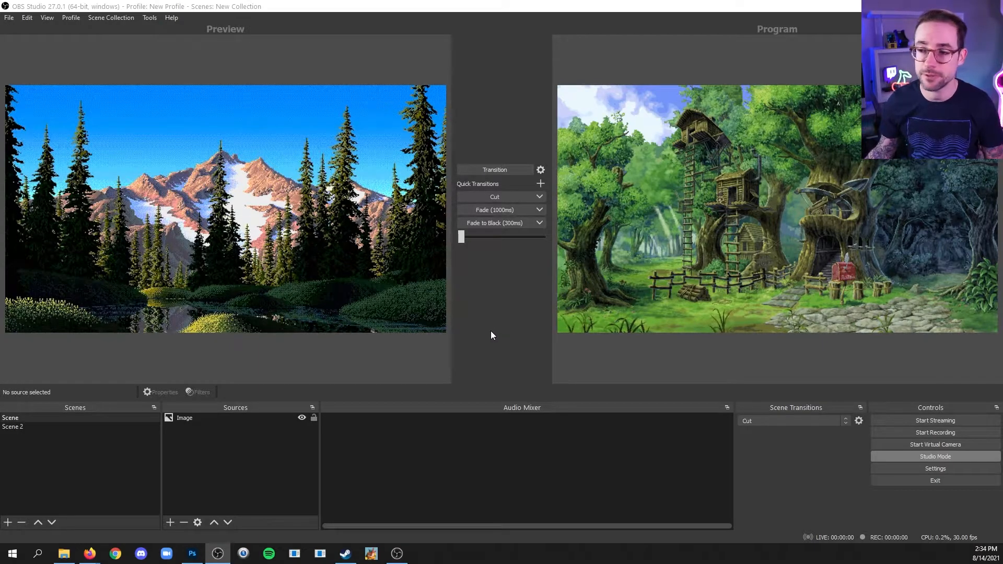
left_click(12, 427)
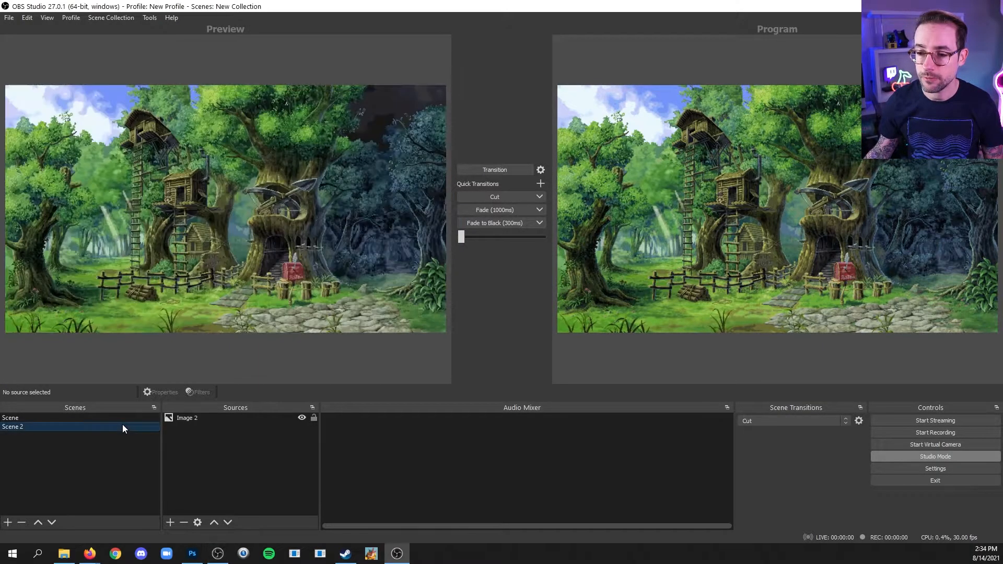
left_click(38, 417)
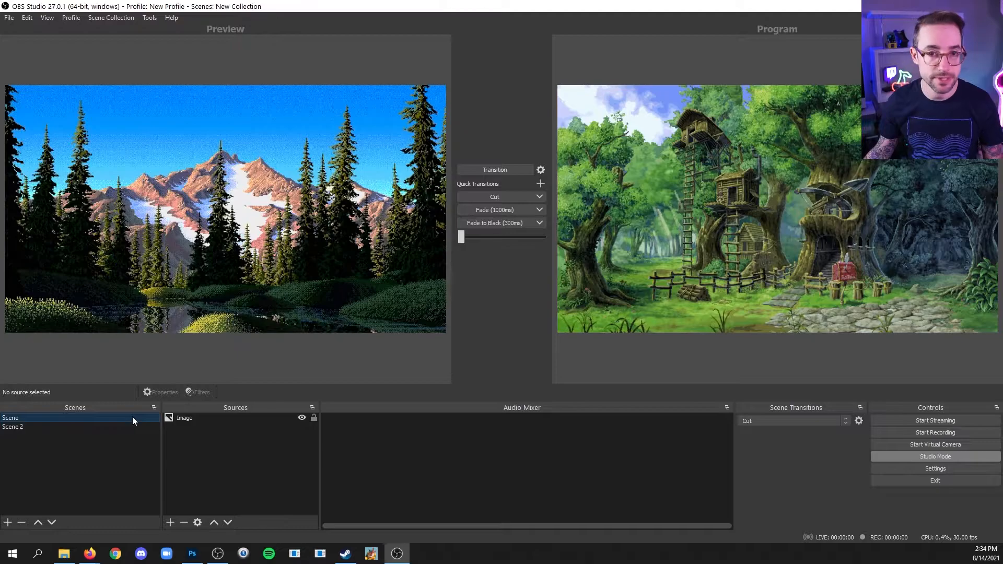
left_click(185, 417)
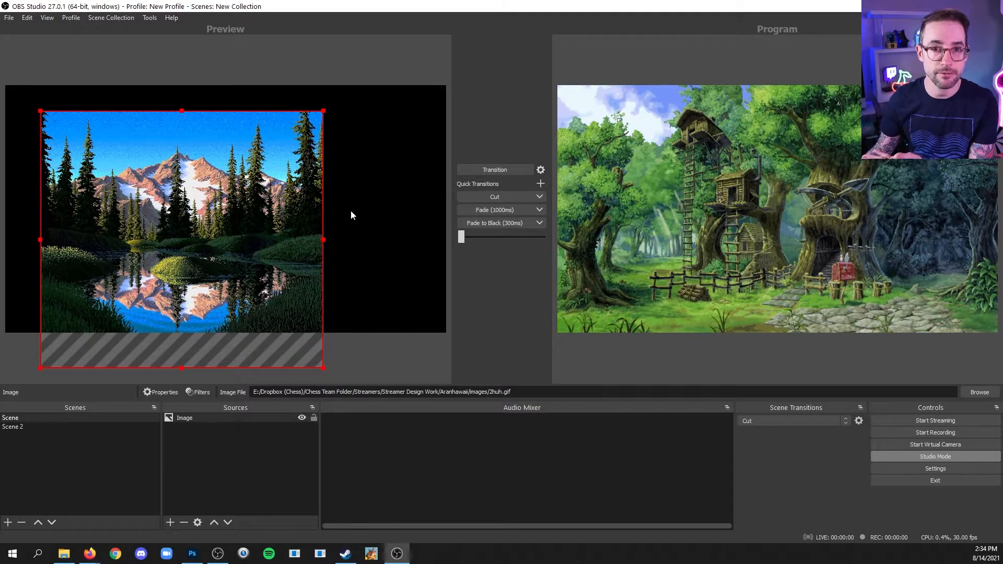
Shrink the forest image in Scene 2 and fade it live with the 1000 ms quick Fade.
left_click(365, 213)
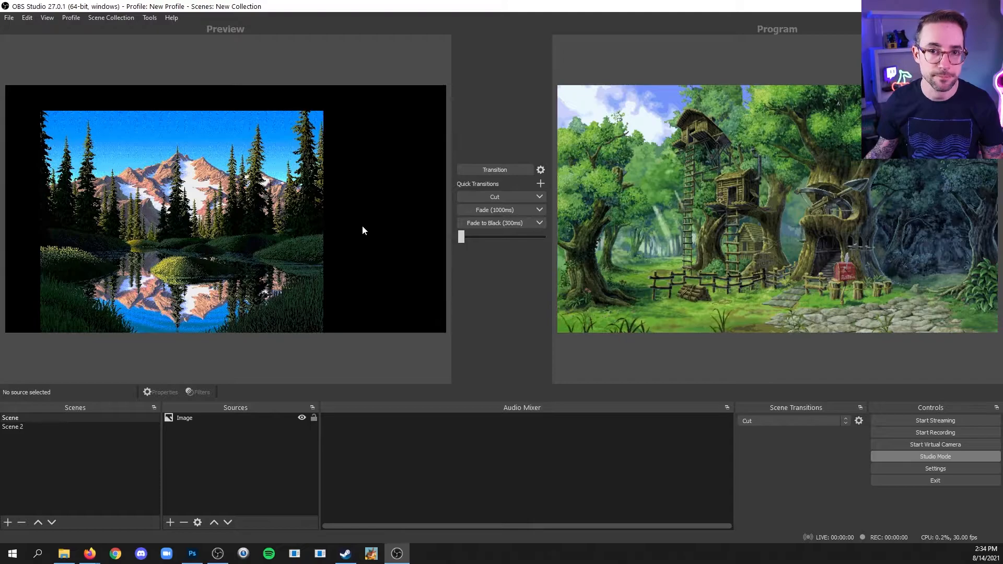
mouse_move(69, 416)
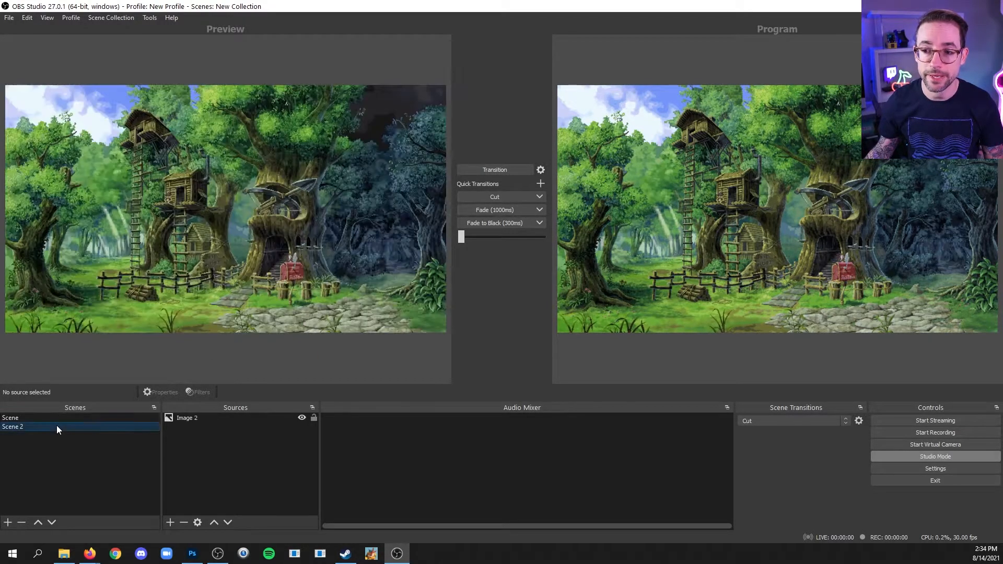
left_click(186, 417)
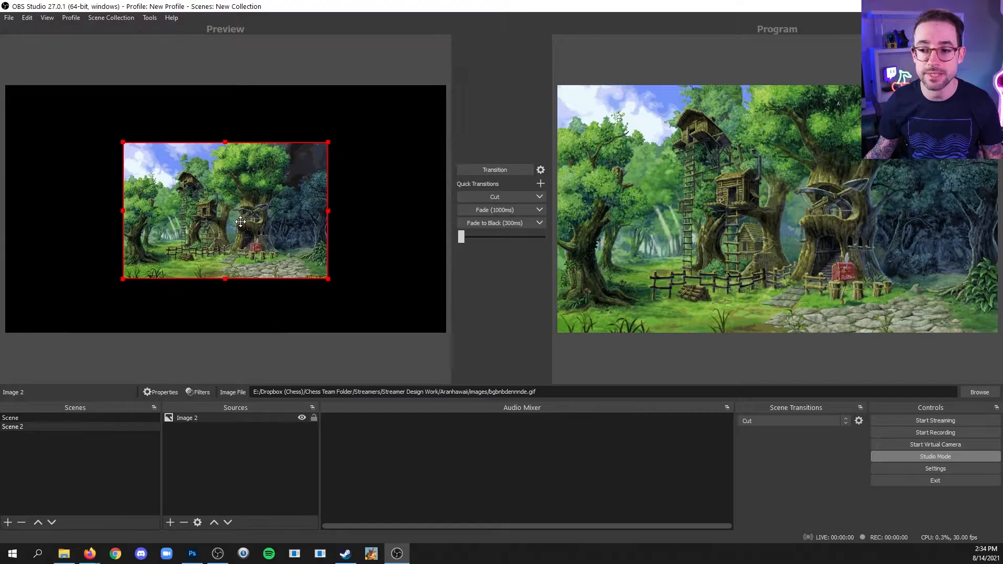
left_click(358, 226)
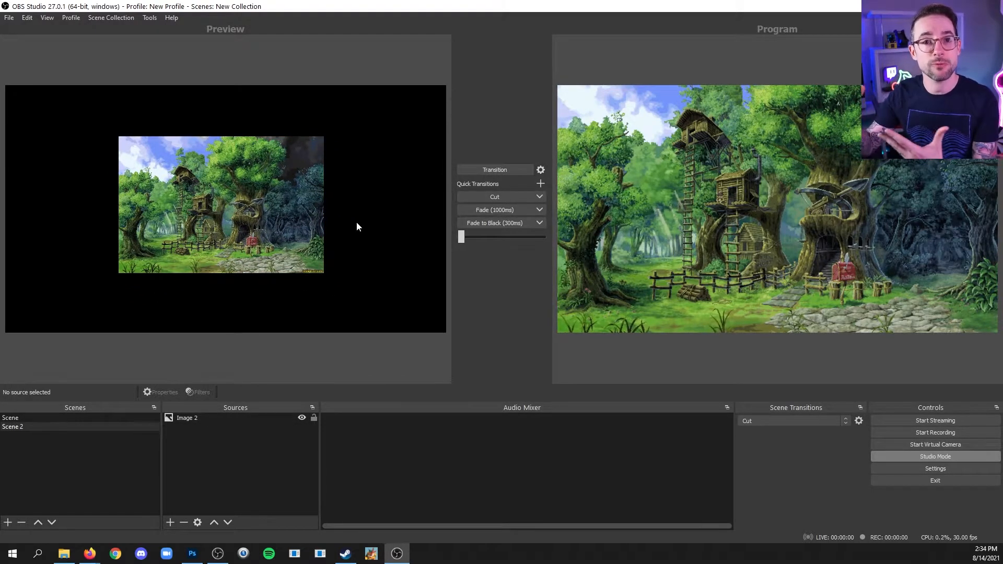
mouse_move(349, 222)
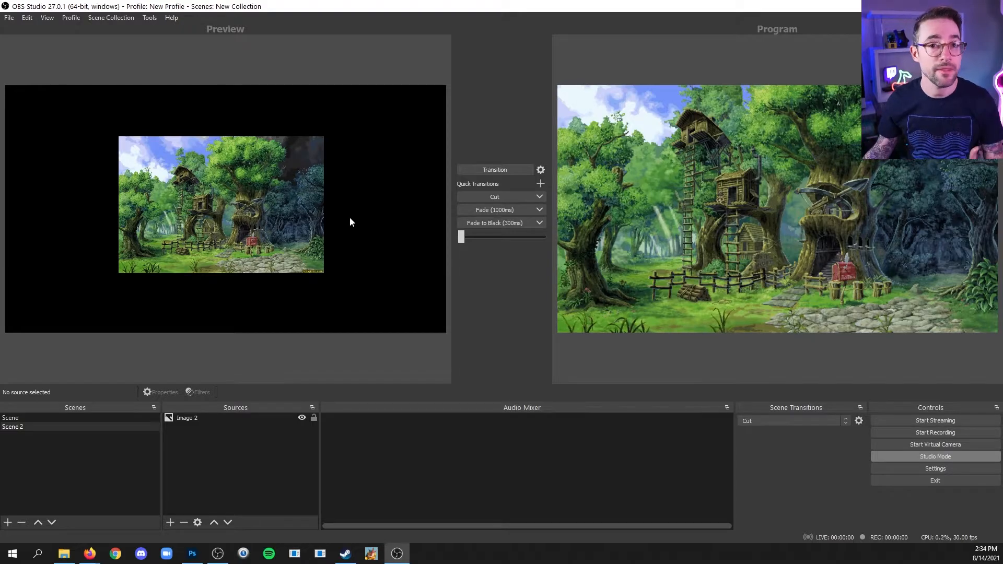
mouse_move(401, 91)
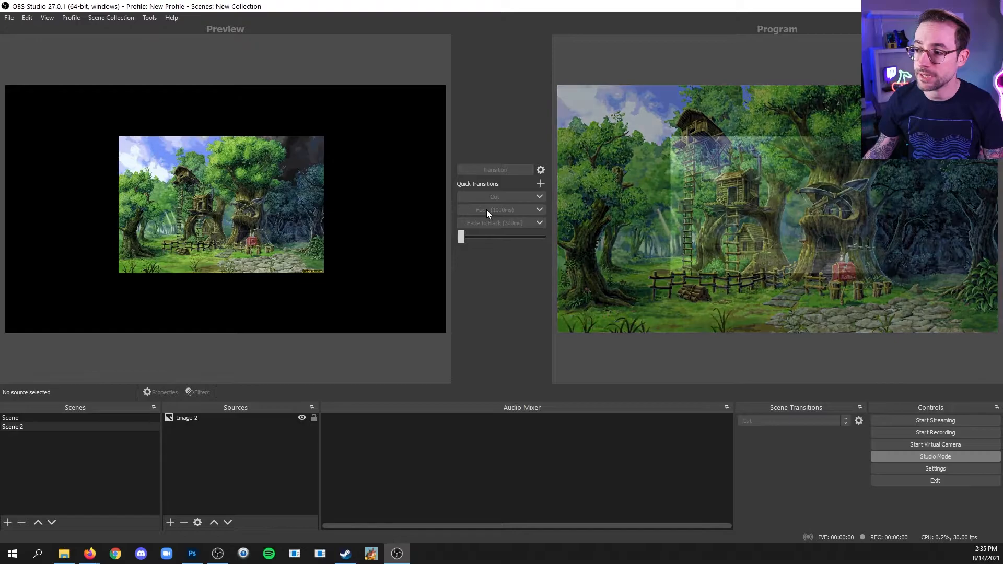
left_click(493, 197)
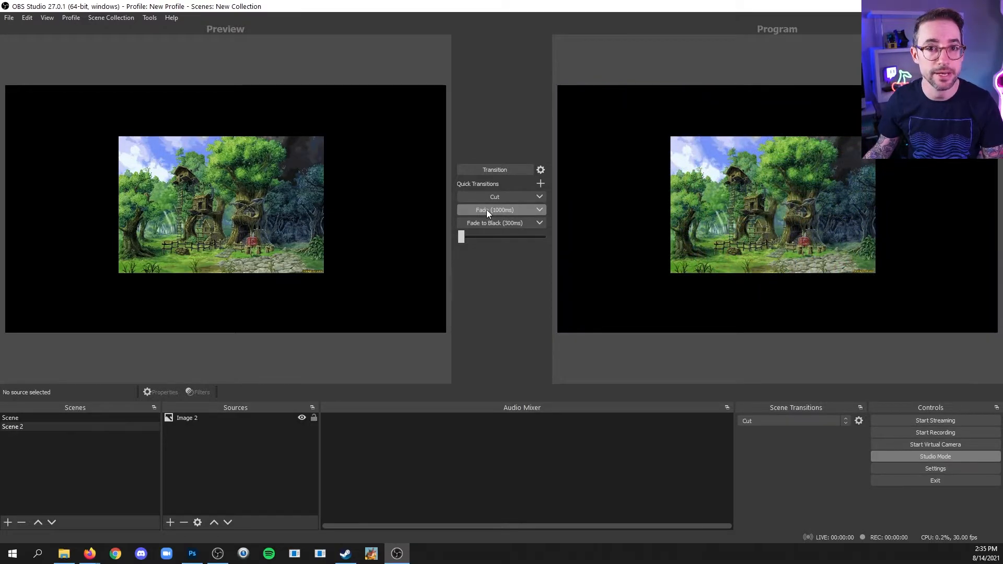
mouse_move(487, 213)
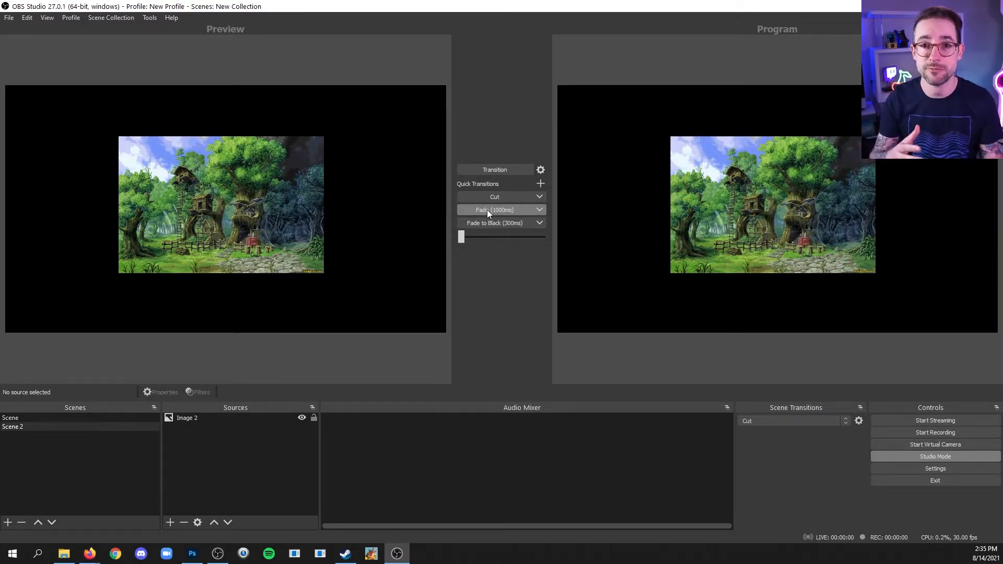